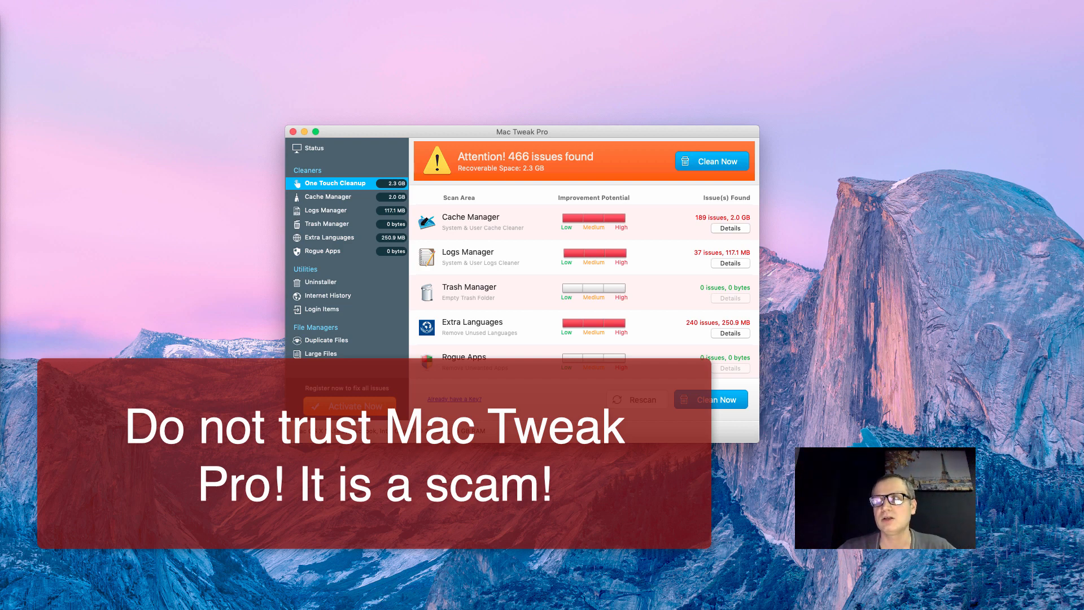
{"action": "mouse_move", "coordinate": [643, 365]}
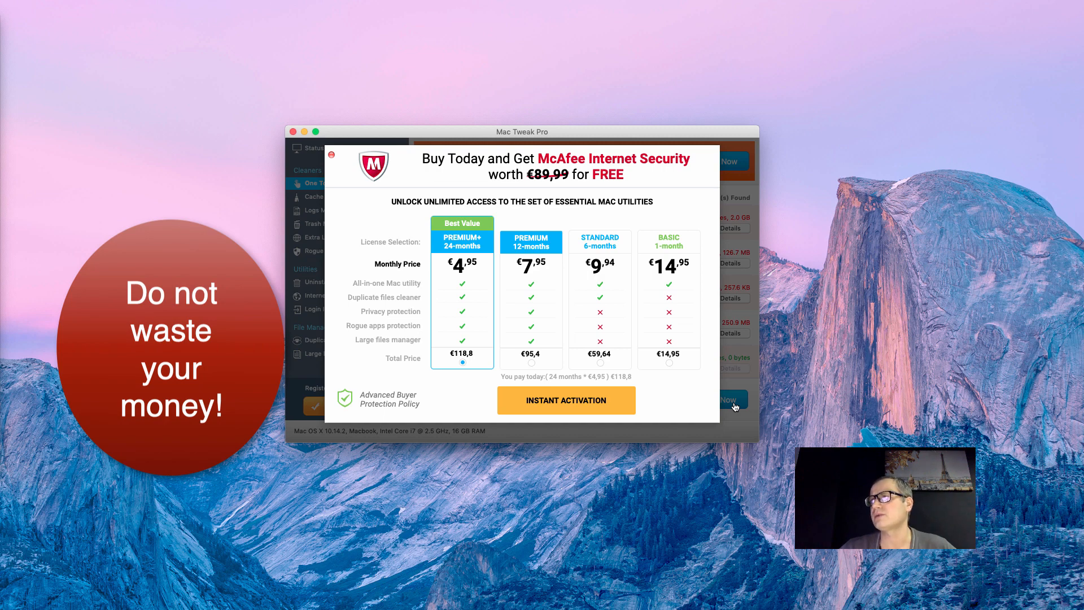
{"action": "mouse_move", "coordinate": [397, 189]}
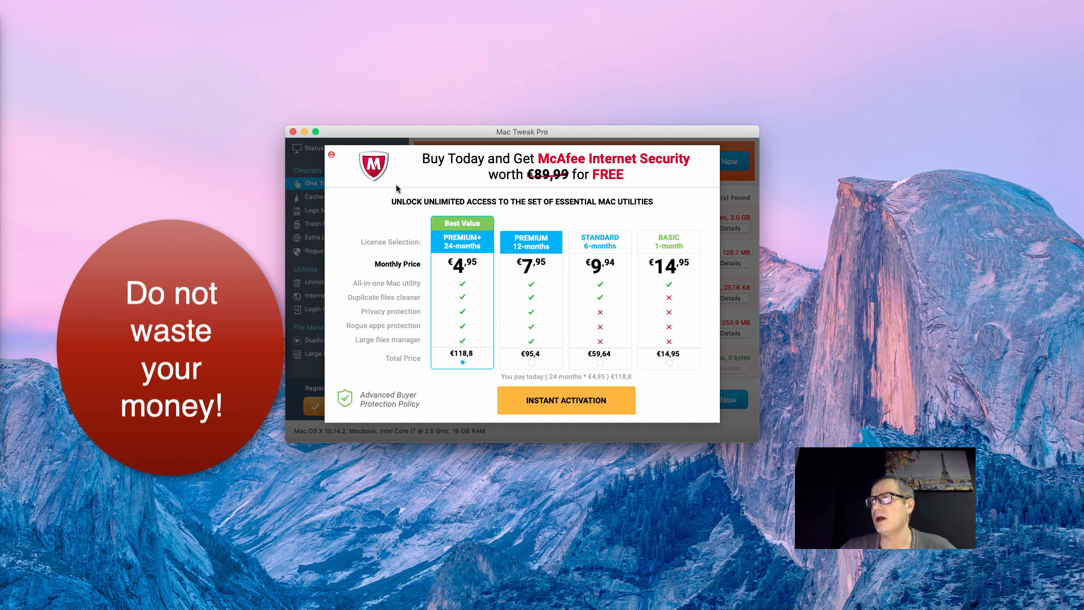
{"action": "mouse_move", "coordinate": [348, 174]}
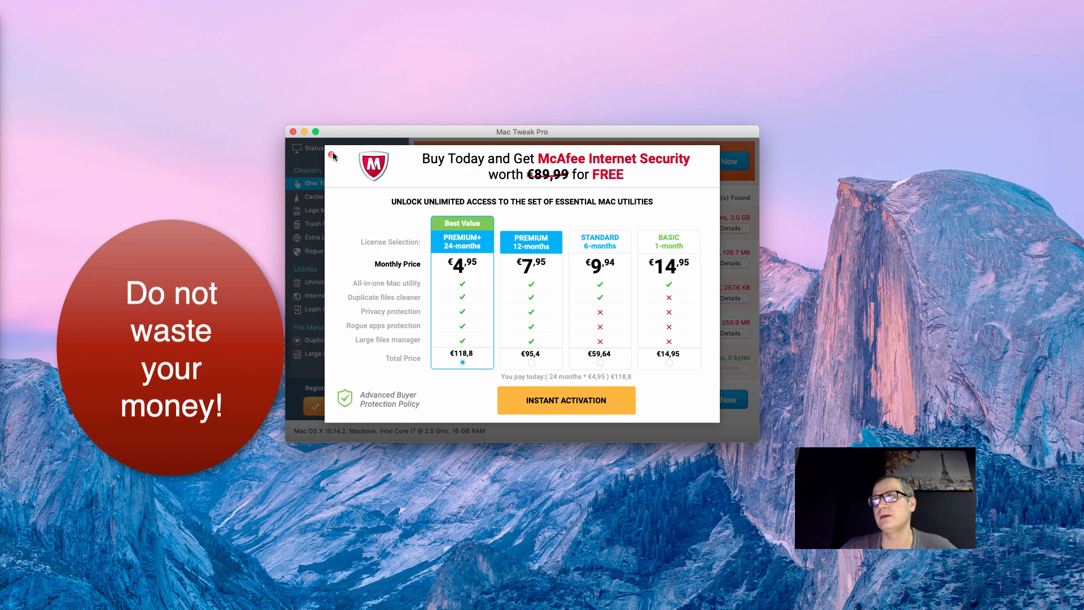
Dismiss the Mac Tweak Pro purchase offer popup
{"action": "left_click", "coordinate": [335, 156]}
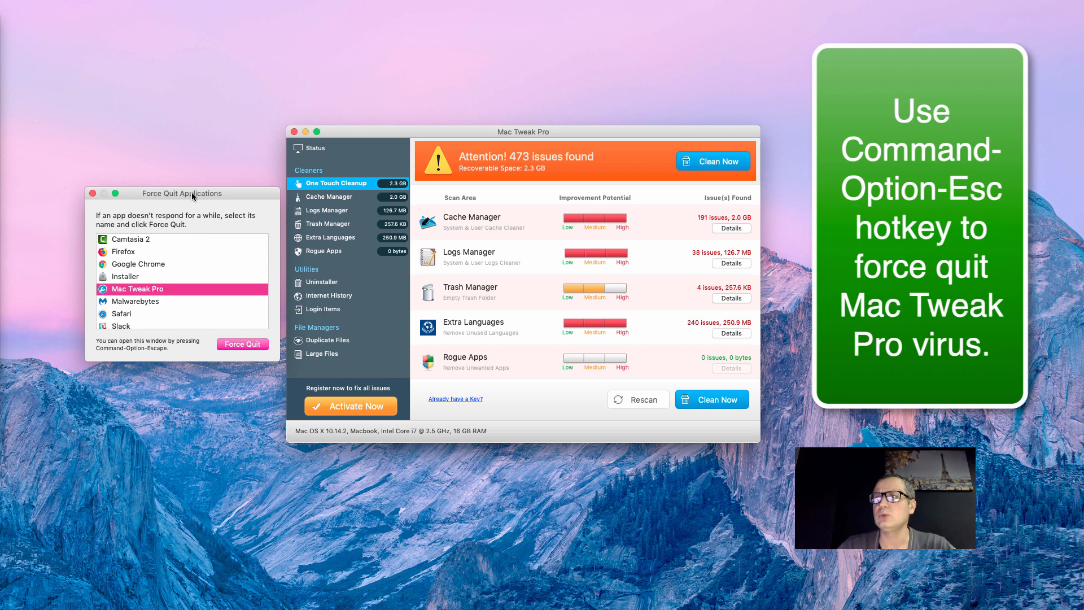
Select Mac Tweak Pro in the Force Quit window and confirm forcing it to quit
{"action": "left_click_drag", "start_coordinate": [182, 193], "coordinate": [156, 188]}
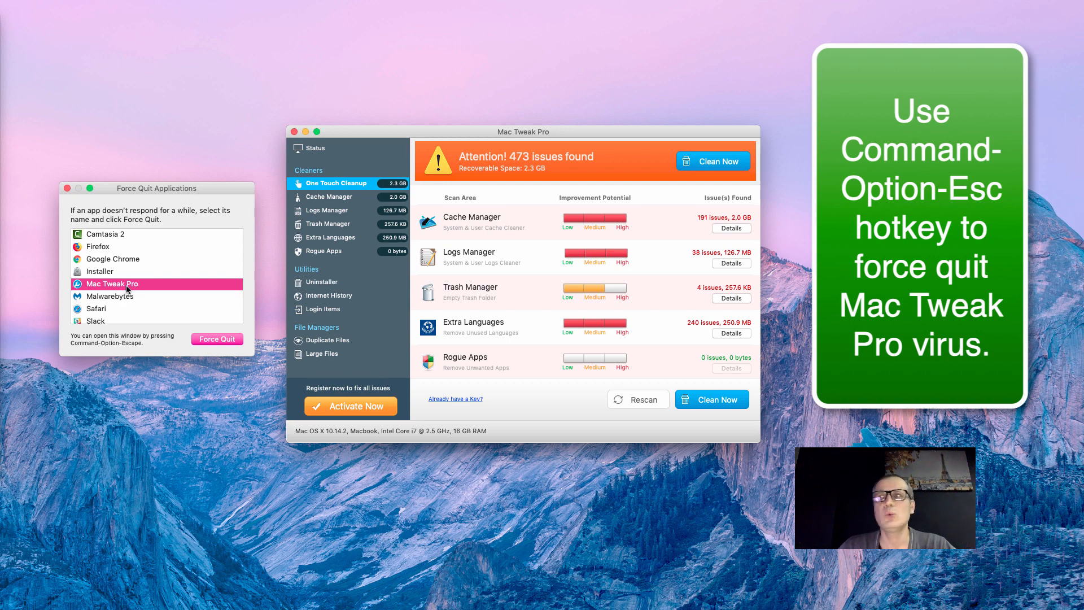
{"action": "mouse_move", "coordinate": [152, 288]}
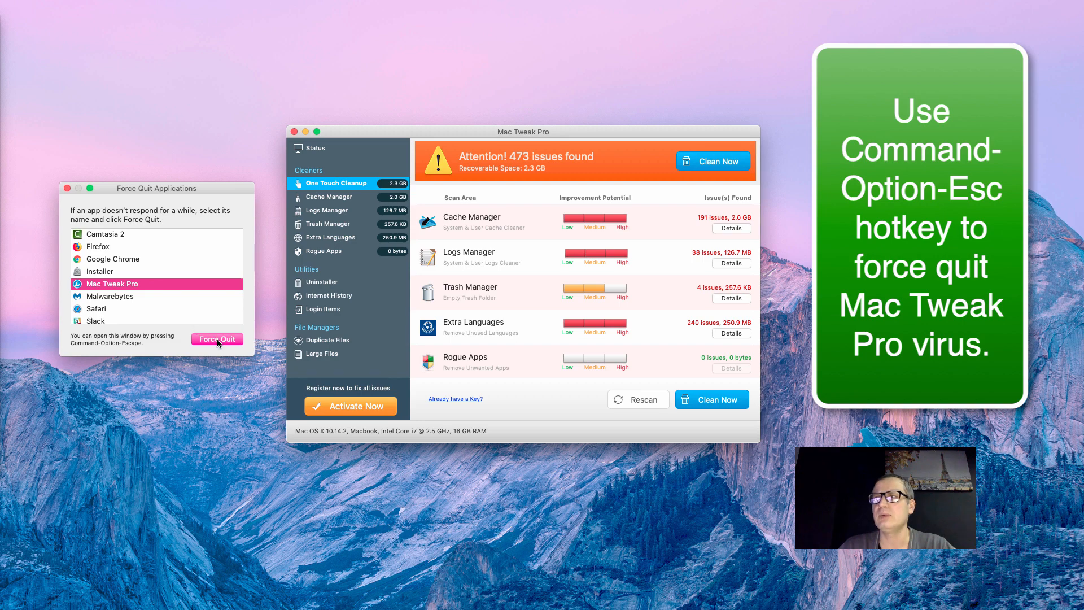
{"action": "left_click", "coordinate": [217, 339]}
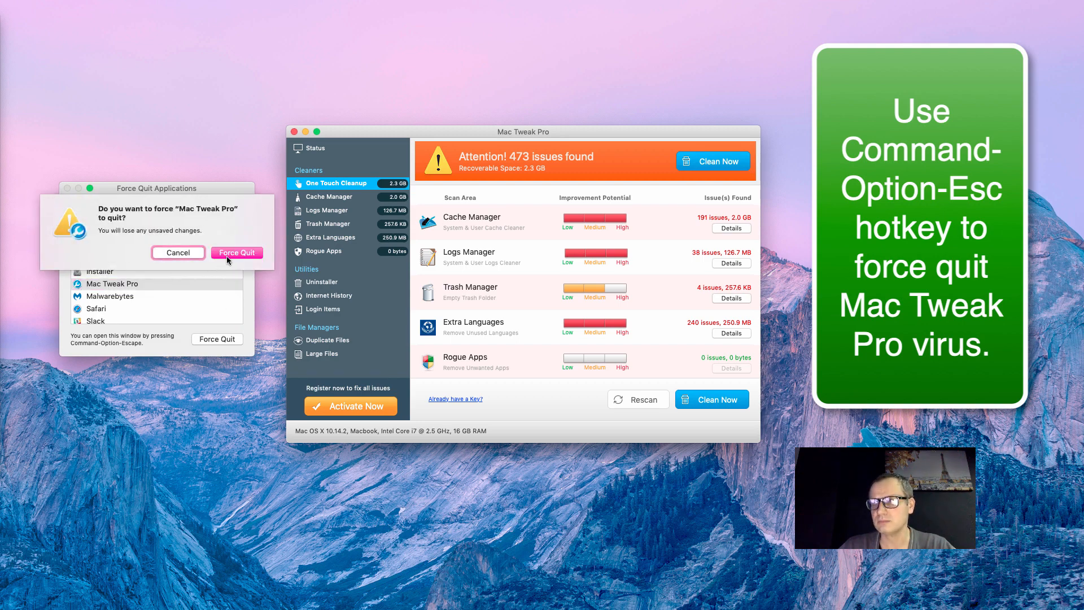
{"action": "left_click", "coordinate": [237, 252]}
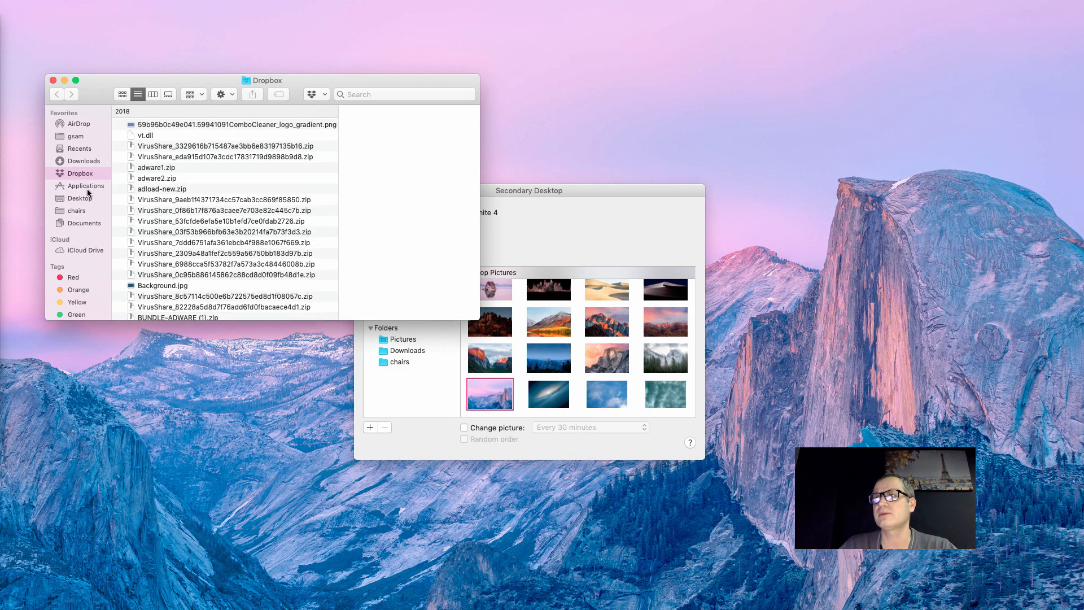
In Applications sorted by Date Modified, move Mac Tweak Pro.app to the Trash
{"action": "left_click", "coordinate": [86, 186]}
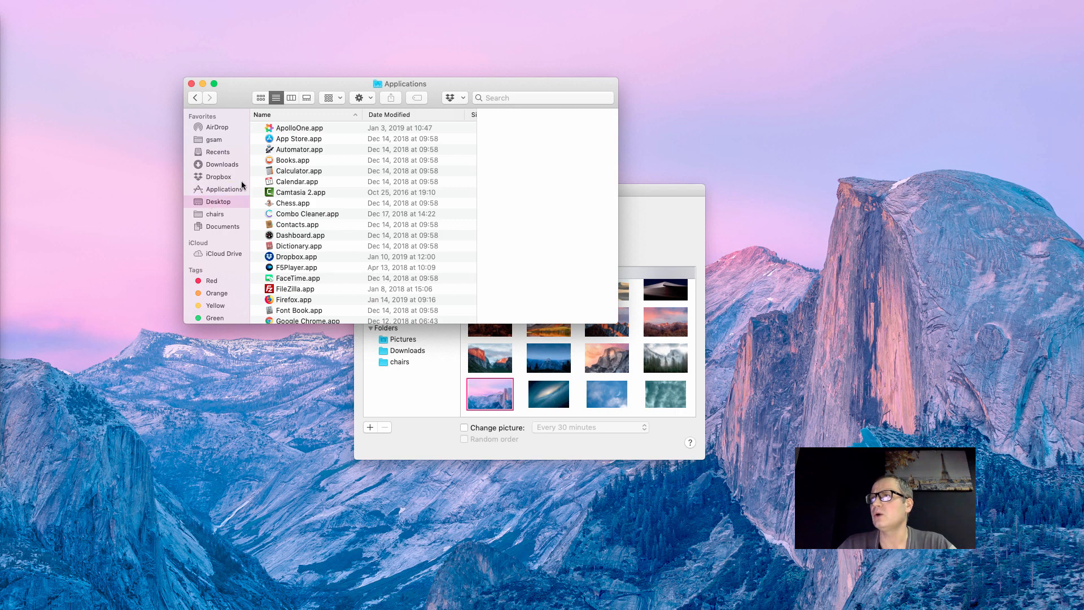
{"action": "left_click", "coordinate": [218, 202]}
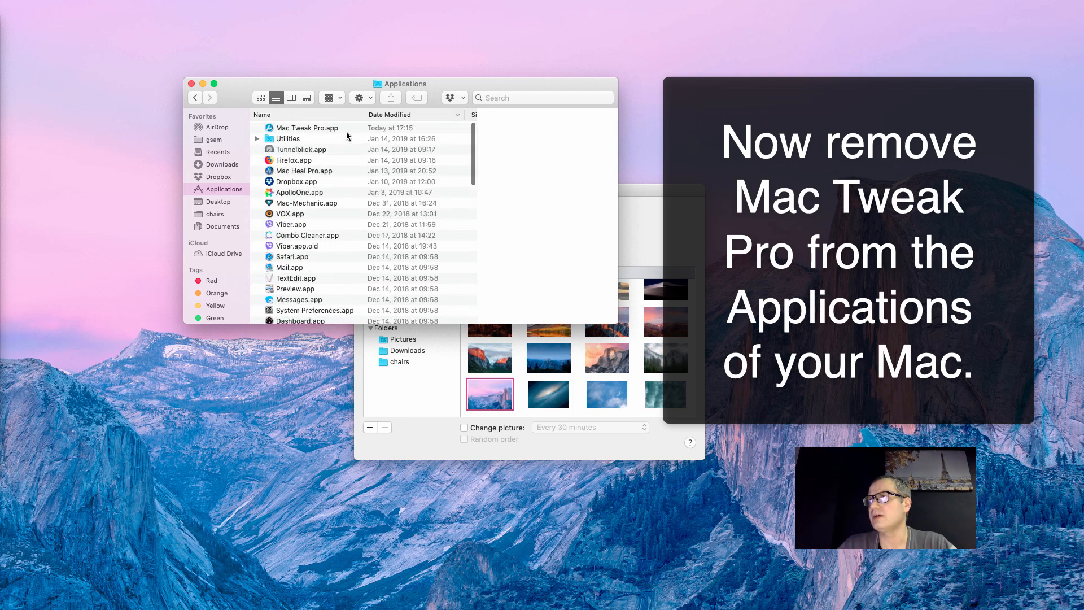
{"action": "right_click", "coordinate": [304, 127]}
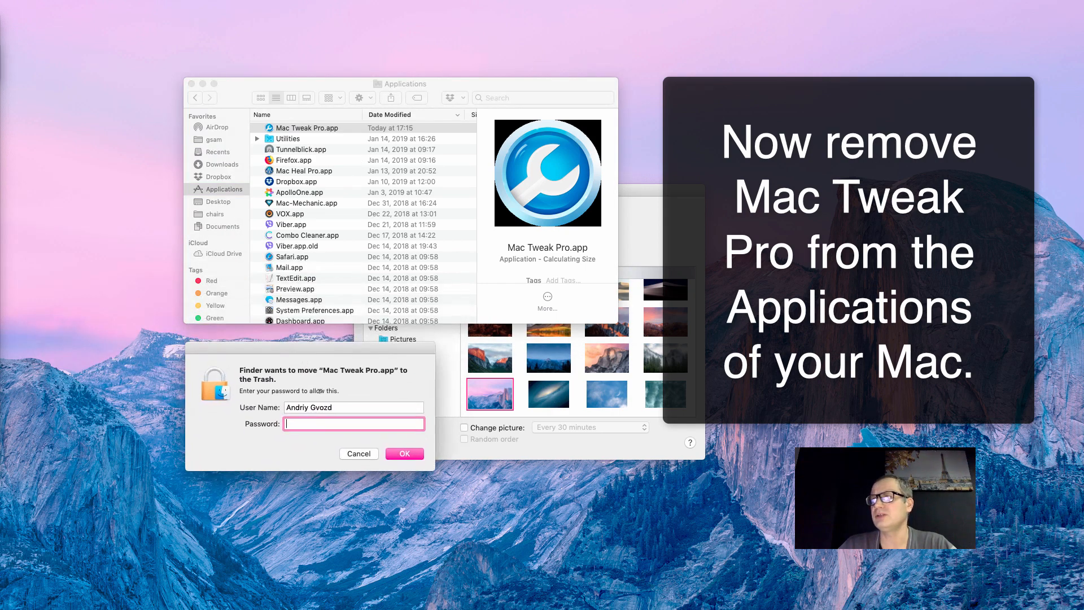
Enter the admin password and authorize moving Mac Tweak Pro.app to the Trash
{"action": "type", "text": "•"}
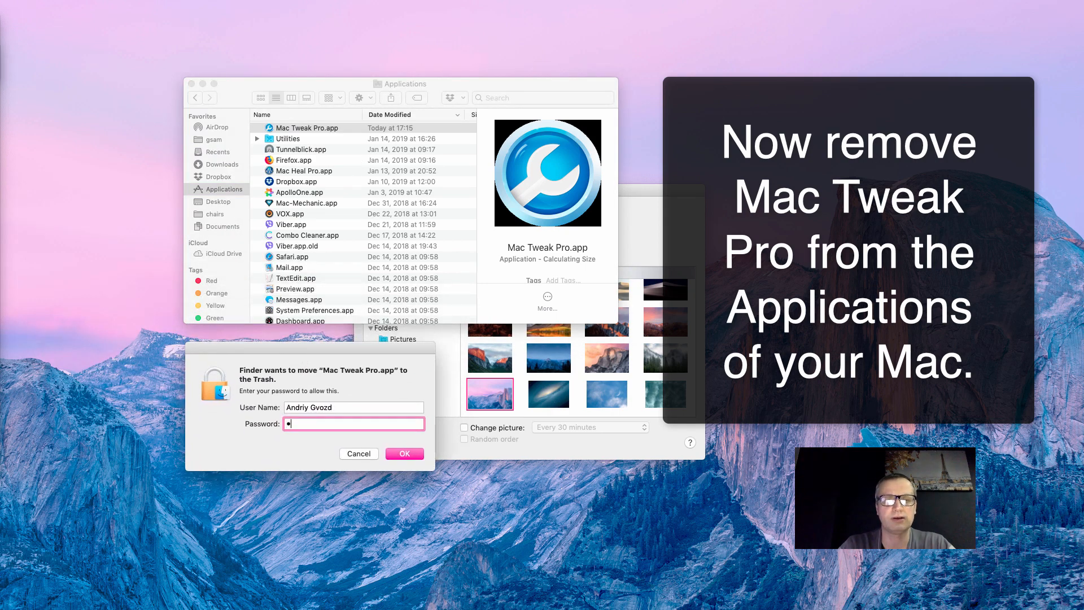
{"action": "type", "text": "••••"}
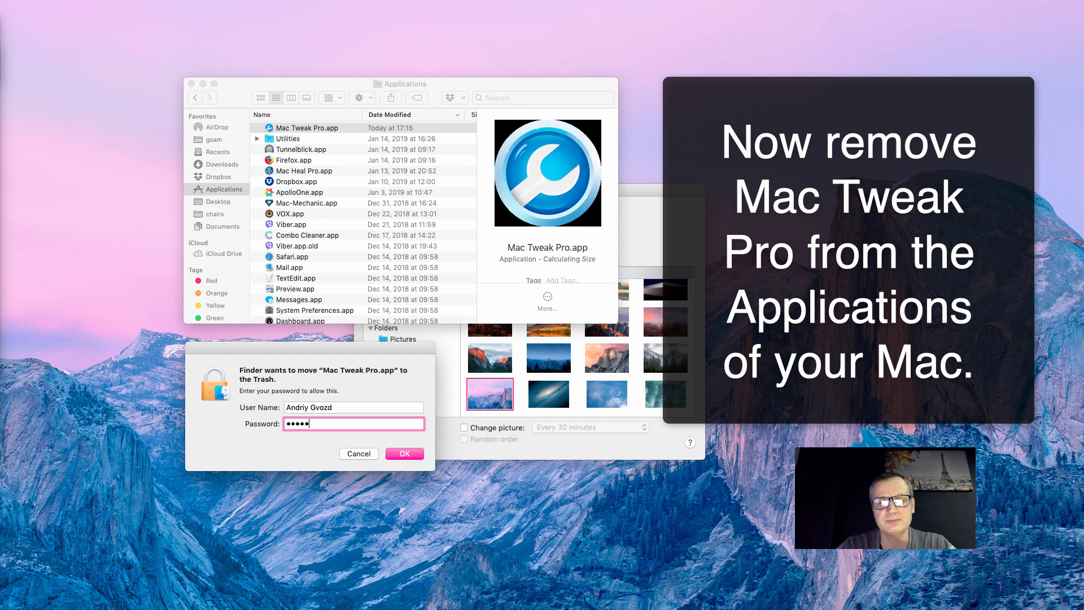
{"action": "type", "text": "•••••"}
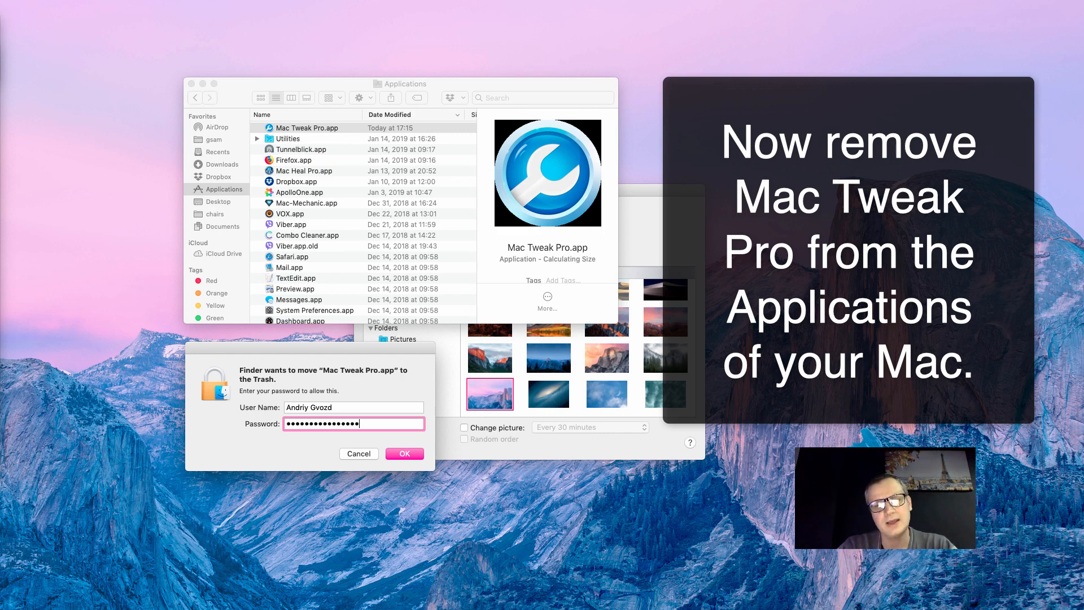
{"action": "left_click", "coordinate": [405, 454]}
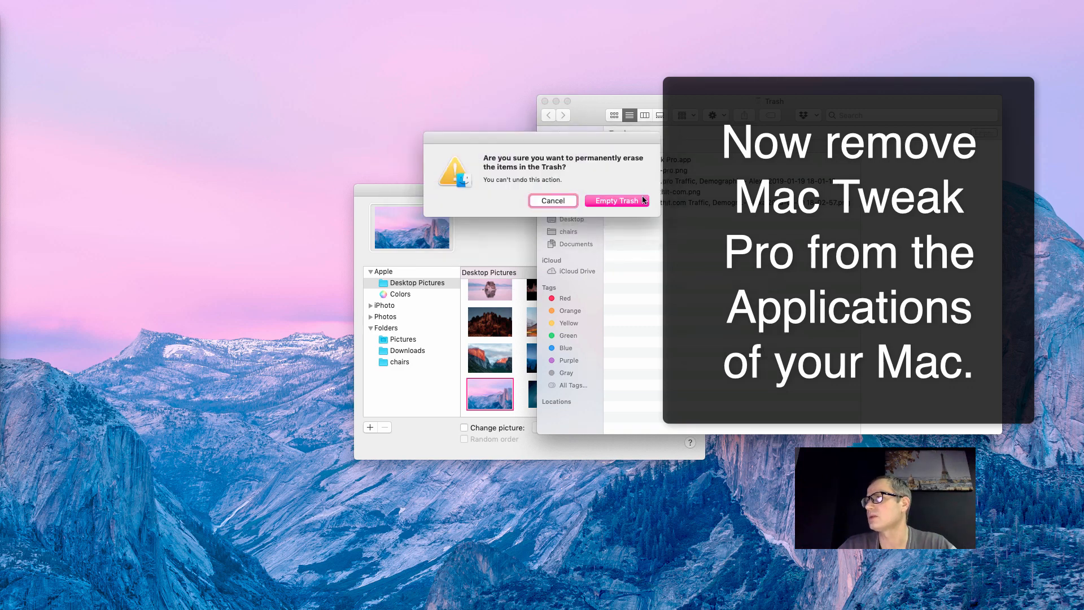
Confirm Empty Trash to permanently erase Mac Tweak Pro.app
{"action": "left_click", "coordinate": [615, 201]}
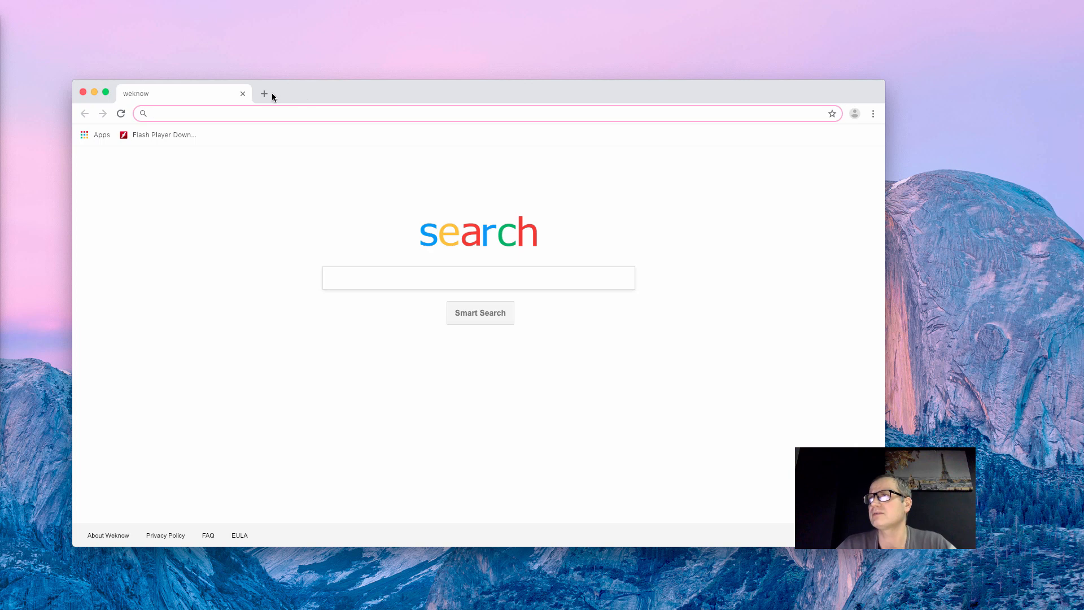
{"action": "mouse_move", "coordinate": [263, 94]}
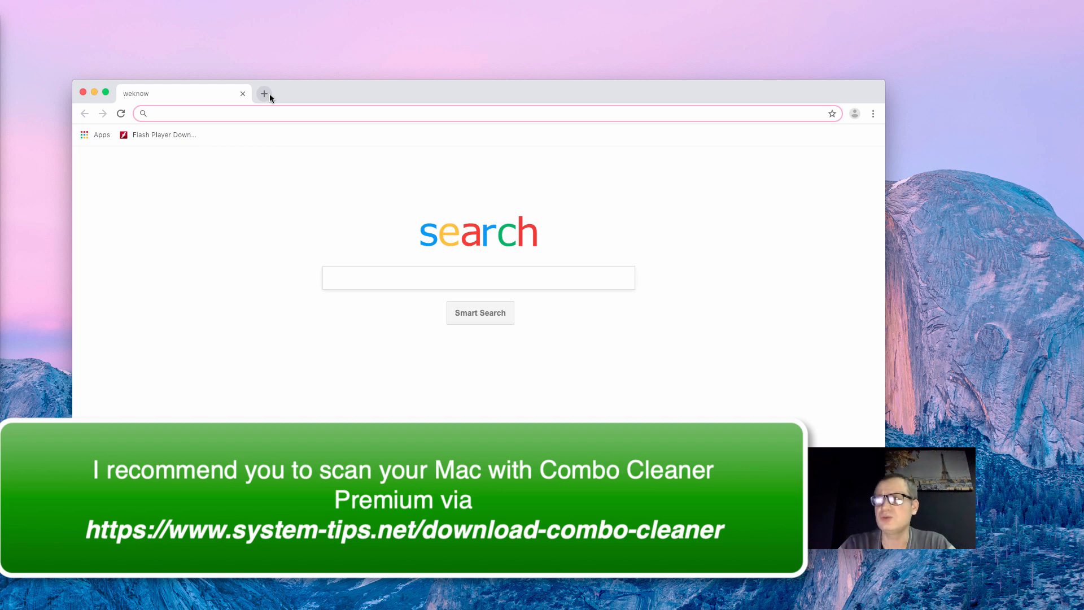
Load system-tips.net/download-combo-cleaner in Chrome
{"action": "type", "text": "system-tips.net/download-combo-cleaner/"}
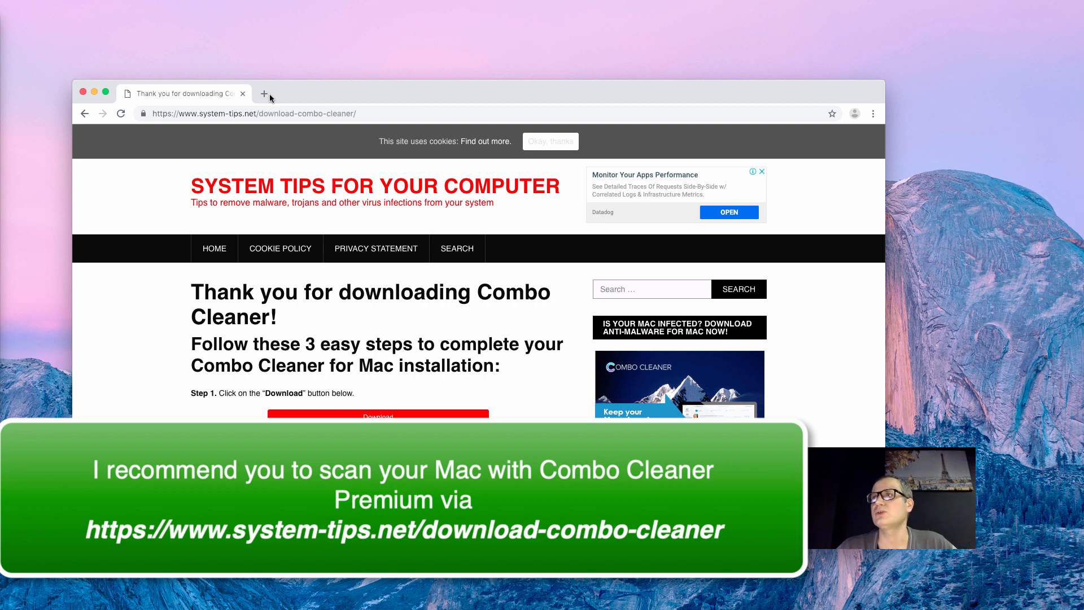
{"action": "left_click", "coordinate": [253, 113]}
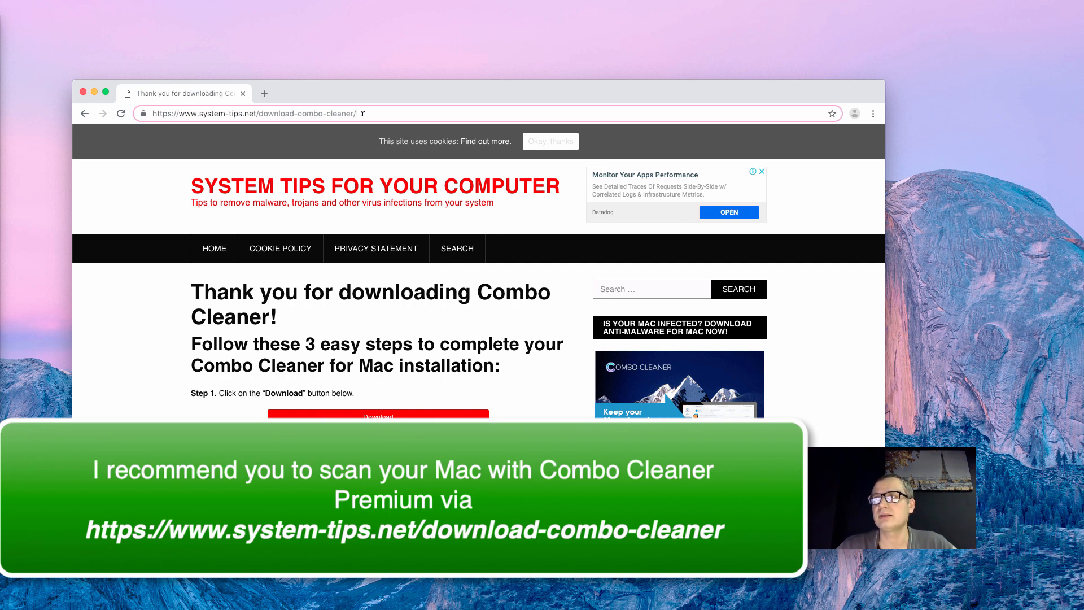
{"action": "mouse_move", "coordinate": [140, 184]}
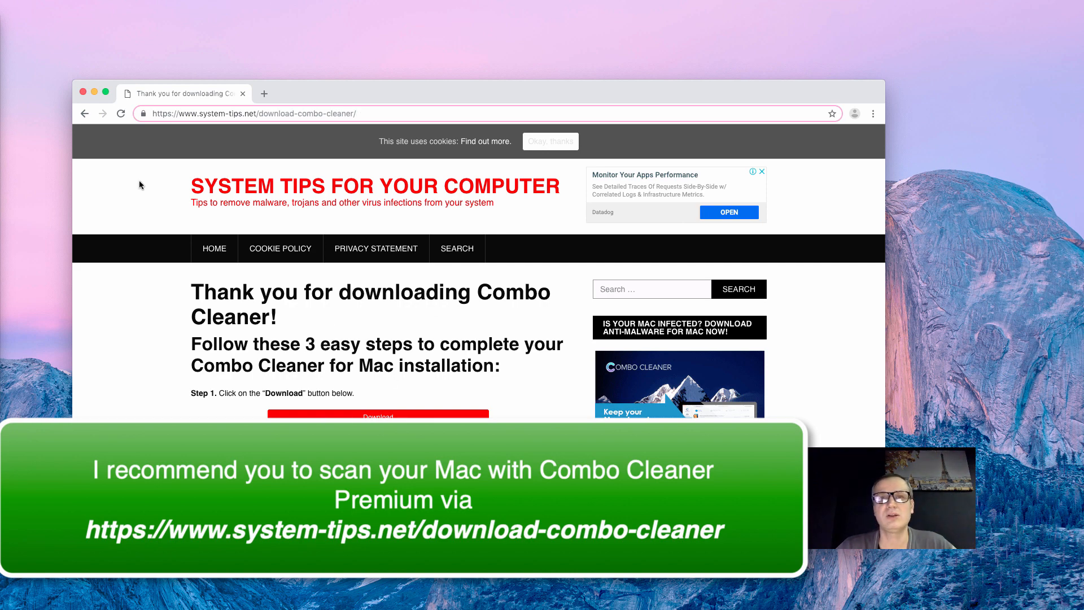